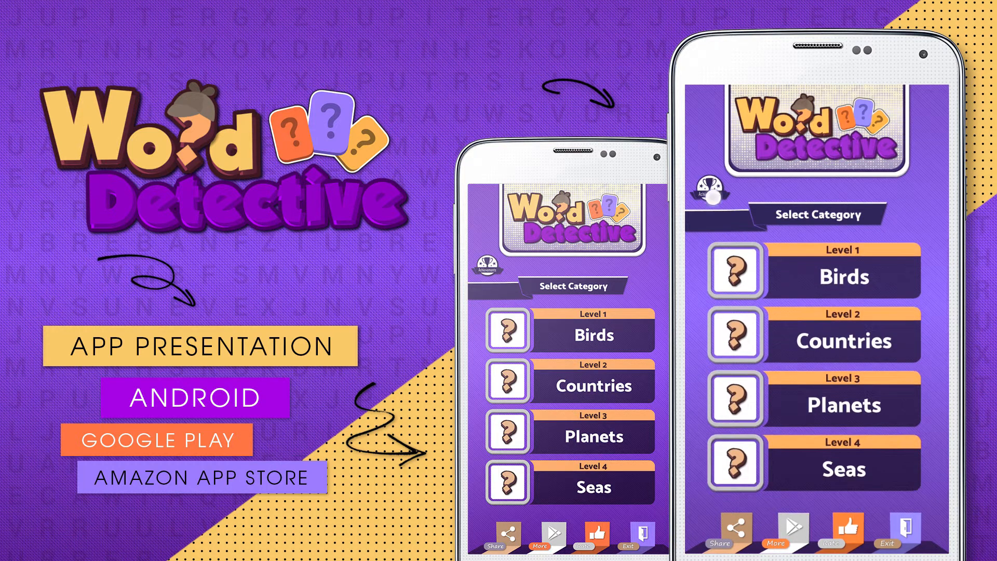
# Step: View the Achievements screen with highest score, total score and correct answers, then close it
pyautogui.click(711, 194)
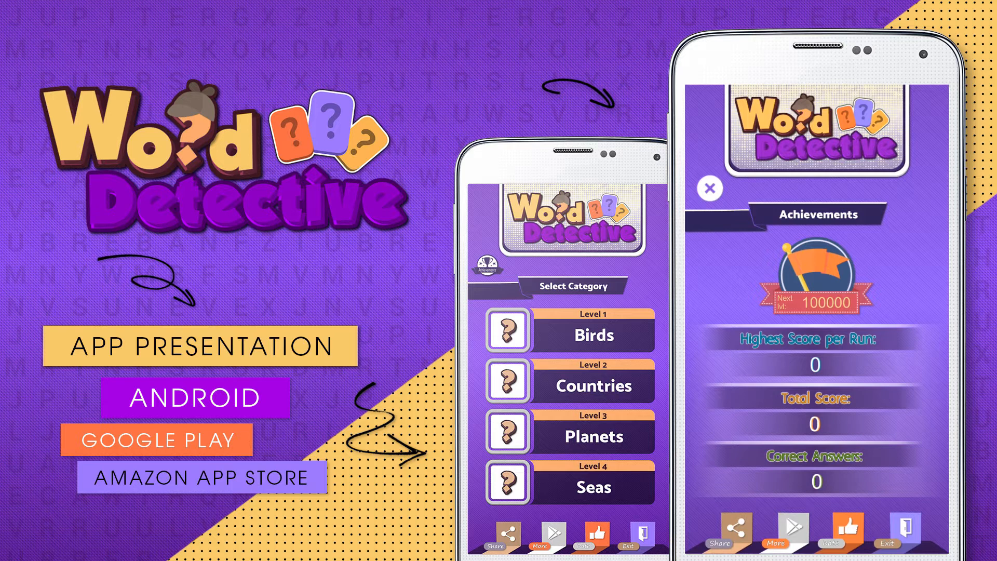
pyautogui.click(710, 188)
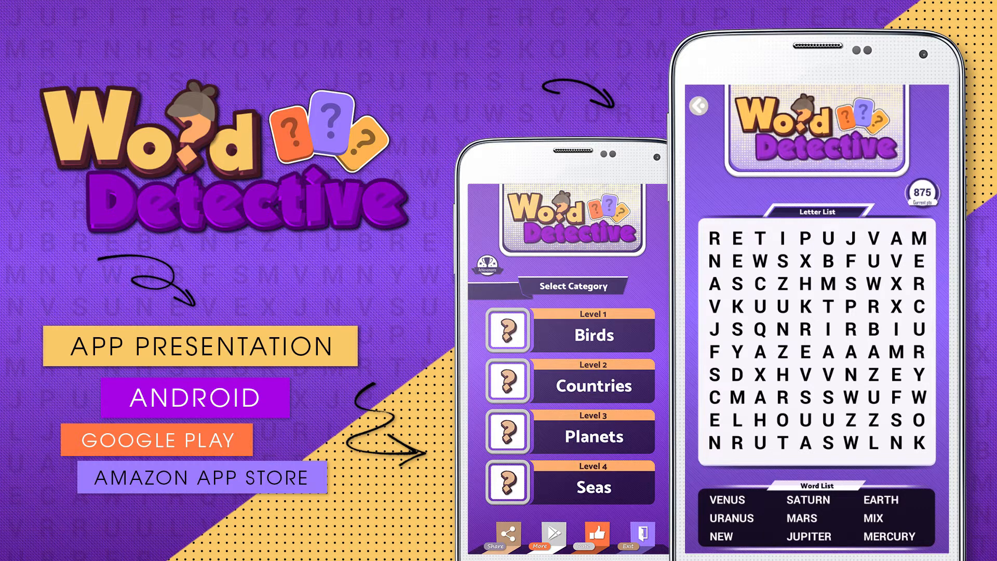
# Step: Swipe across the Planets grid to find JUPITER, MERCURY and further planet words until Game Over
pyautogui.click(850, 239)
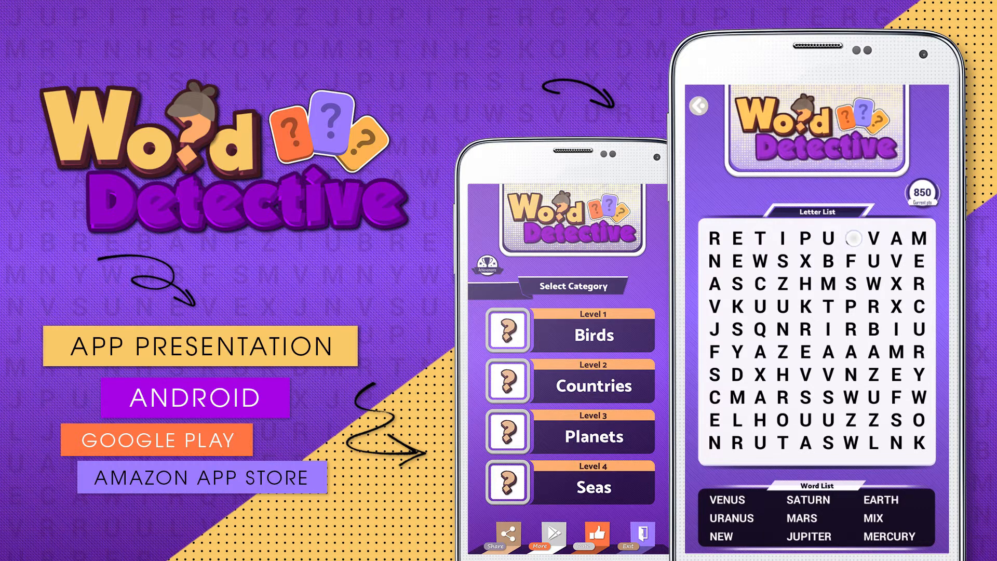
pyautogui.moveTo(715, 239); pyautogui.dragTo(839, 239)
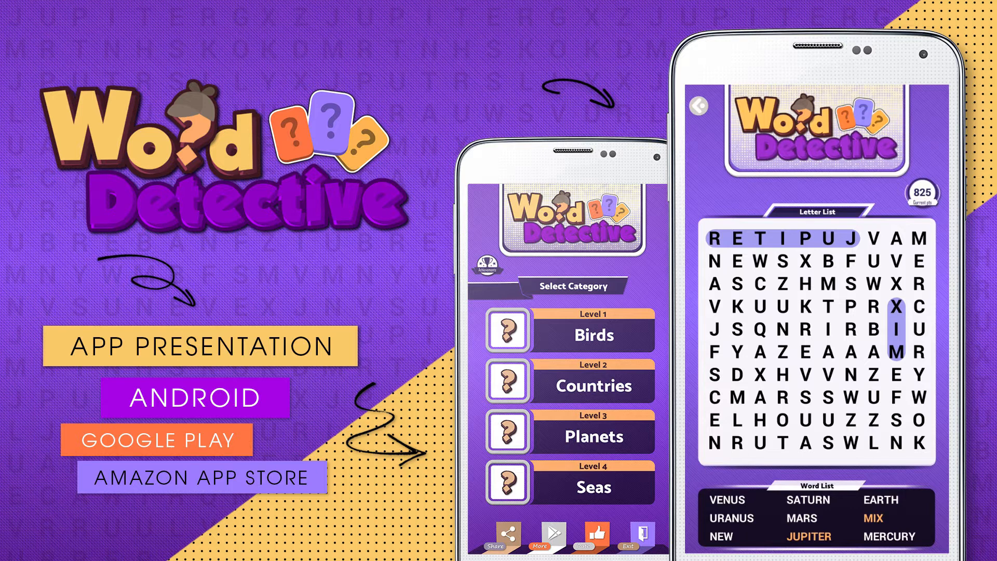
pyautogui.moveTo(915, 239); pyautogui.dragTo(914, 375)
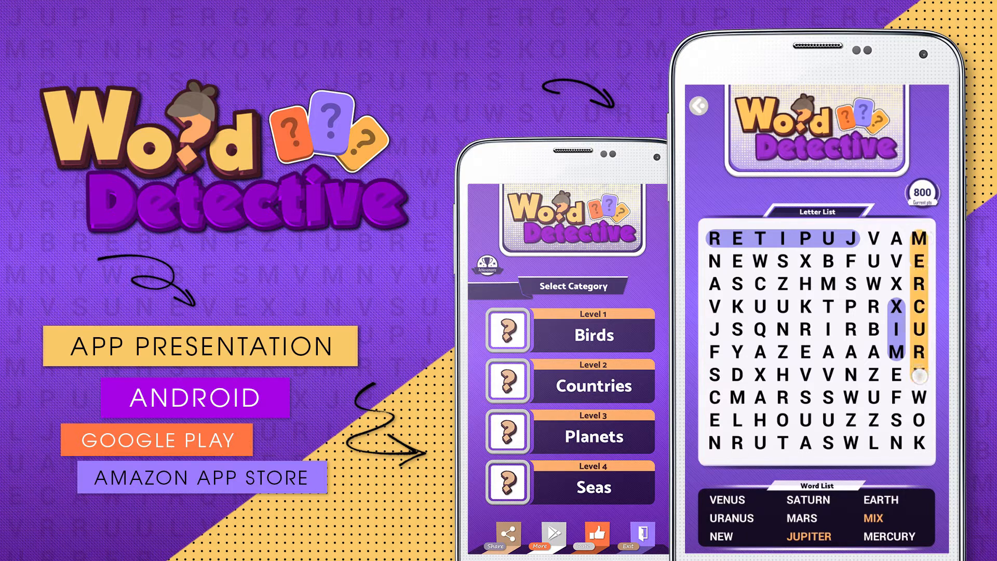
pyautogui.moveTo(928, 239); pyautogui.dragTo(928, 375)
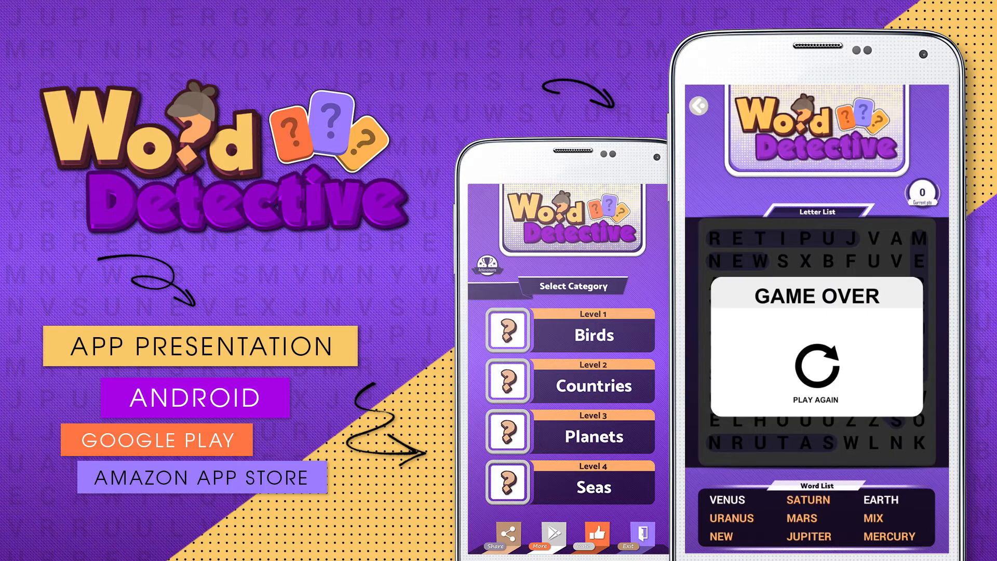
# Step: Browse the game's Share chooser, dismiss it, and close the full-screen AdMob test ad
pyautogui.click(816, 365)
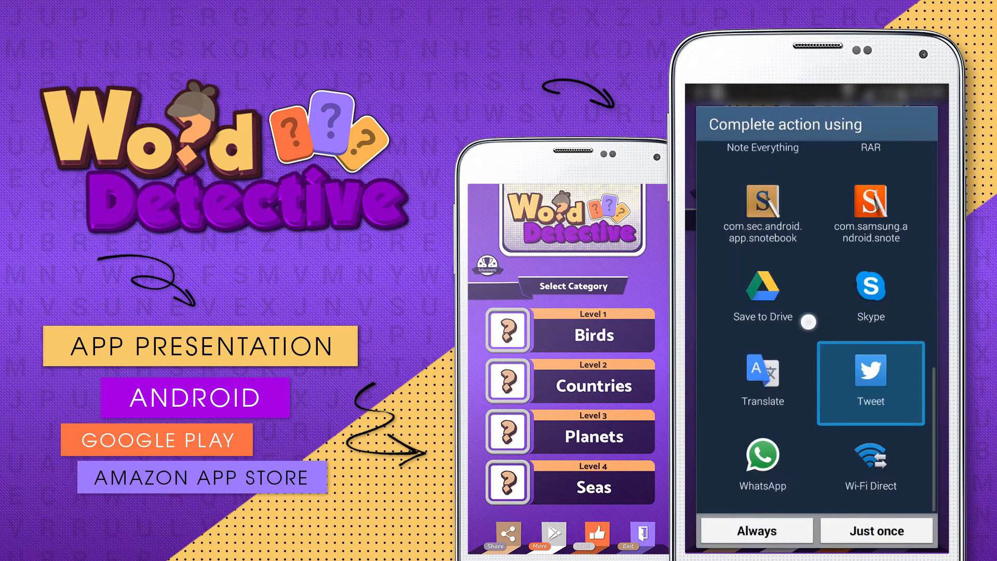
pyautogui.scroll(-3)
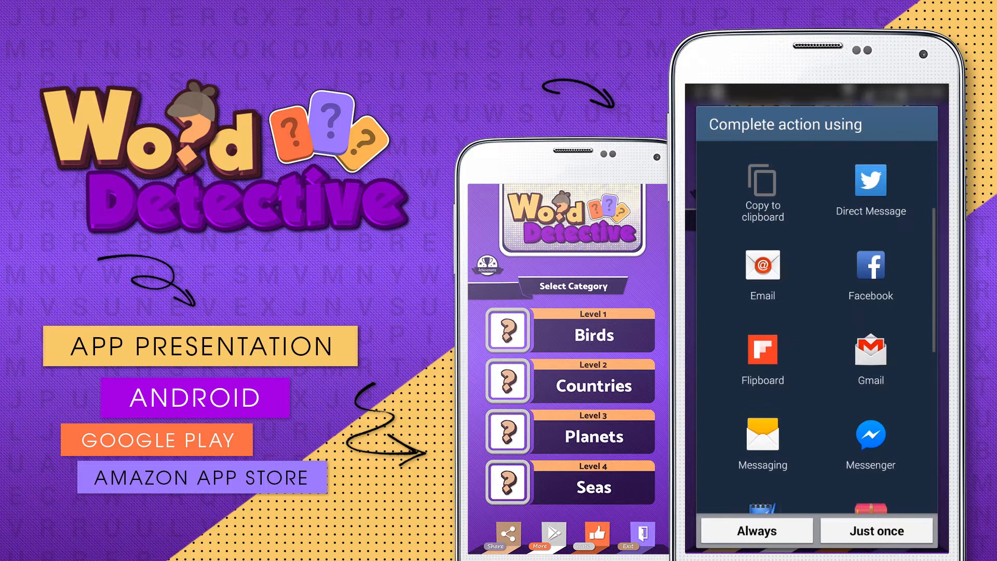
pyautogui.scroll(-3)
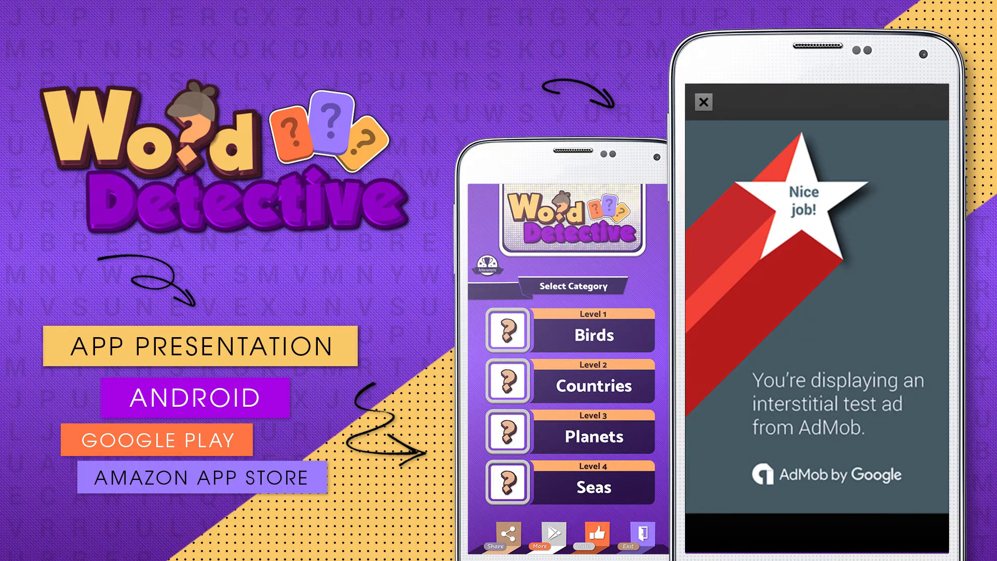
pyautogui.click(705, 102)
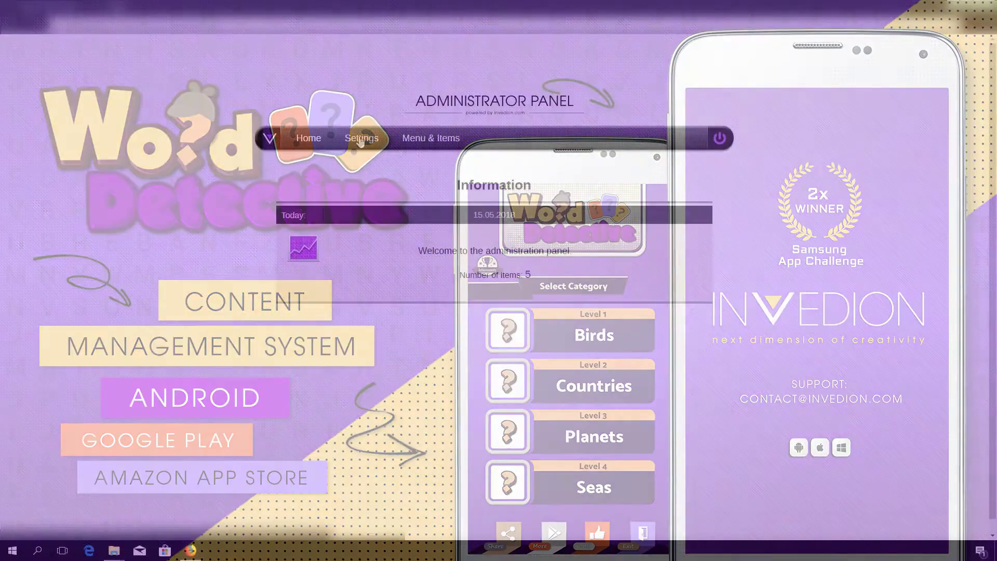
# Step: Show the Settings page with old, new and confirm administrator password fields
pyautogui.click(362, 137)
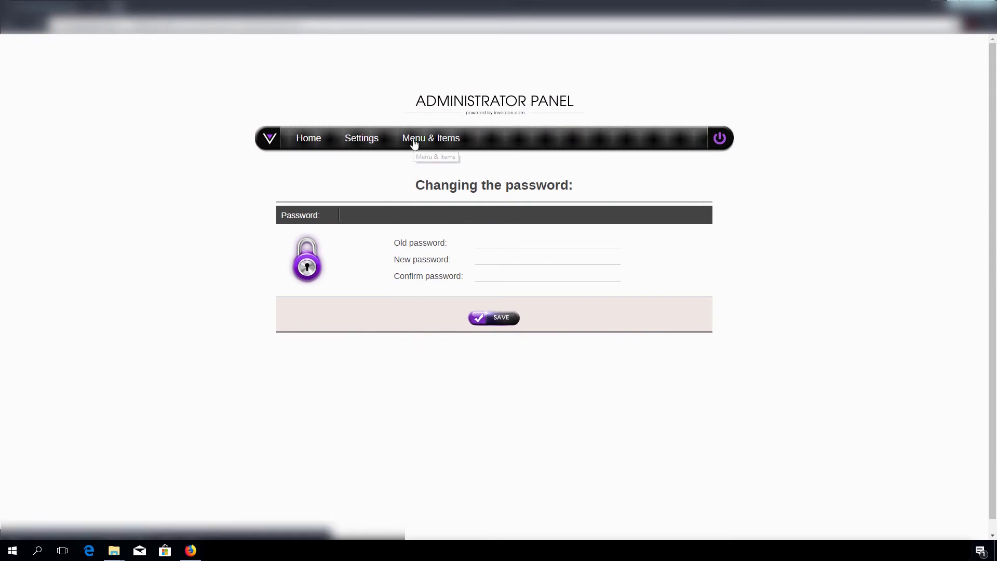
pyautogui.moveTo(420, 144)
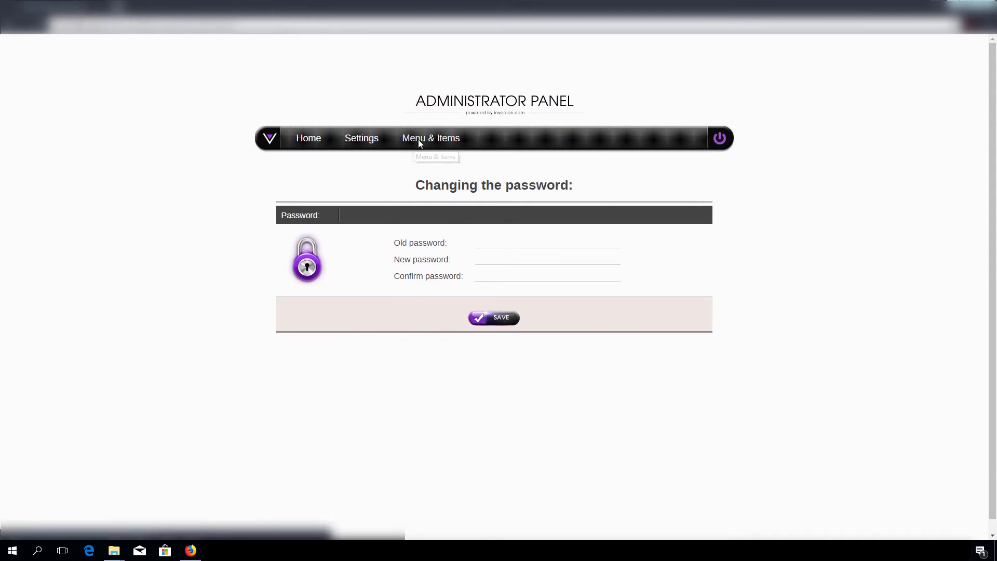
# Step: Show the Menu & Items list of categories Birds, Countries, Planets, Seas and Languages
pyautogui.click(430, 138)
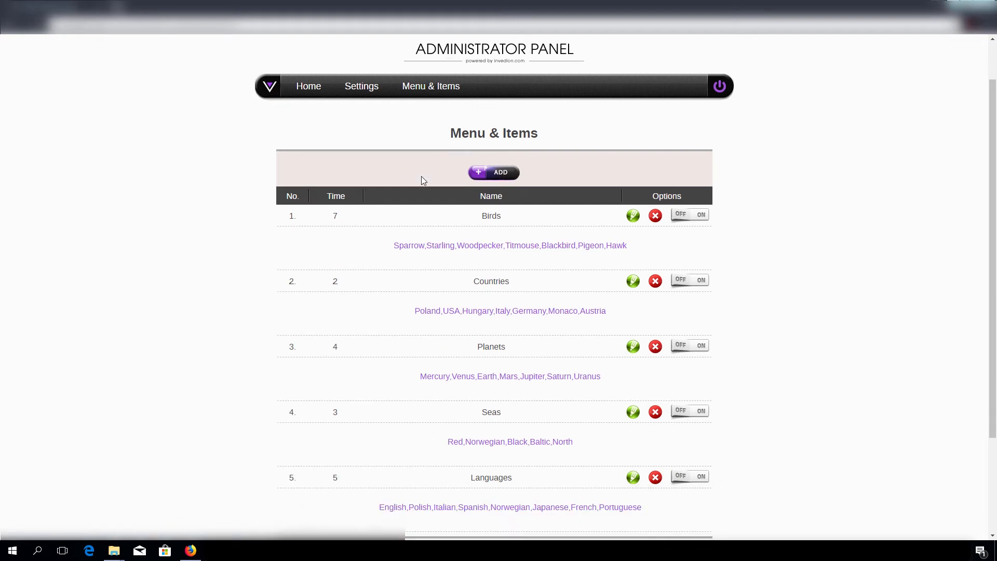
pyautogui.moveTo(462, 158)
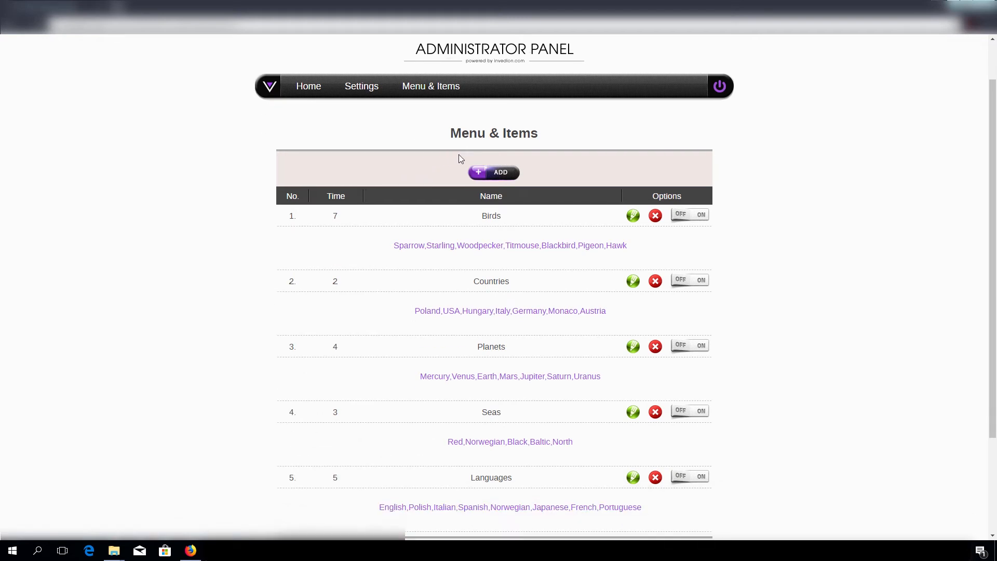
pyautogui.moveTo(533, 188)
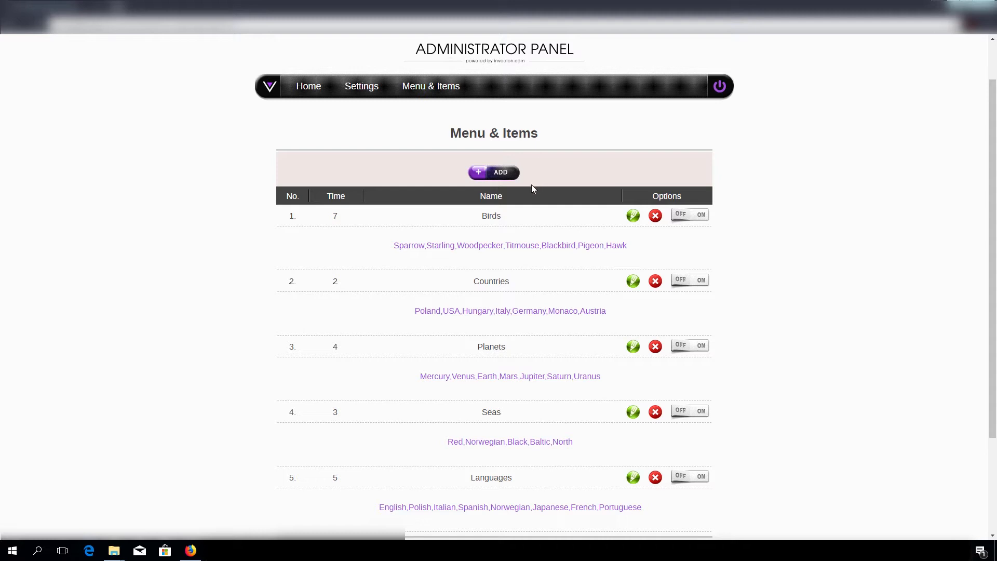
pyautogui.moveTo(491, 179)
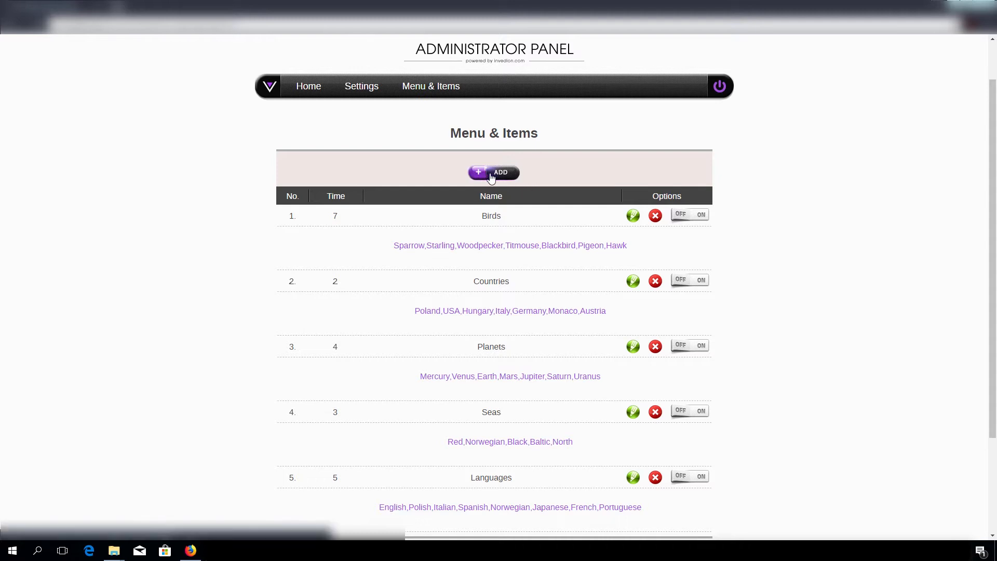
# Step: Add a category with Title abc, Time 3 and the pasted comma-separated bird words, and save it
pyautogui.click(495, 173)
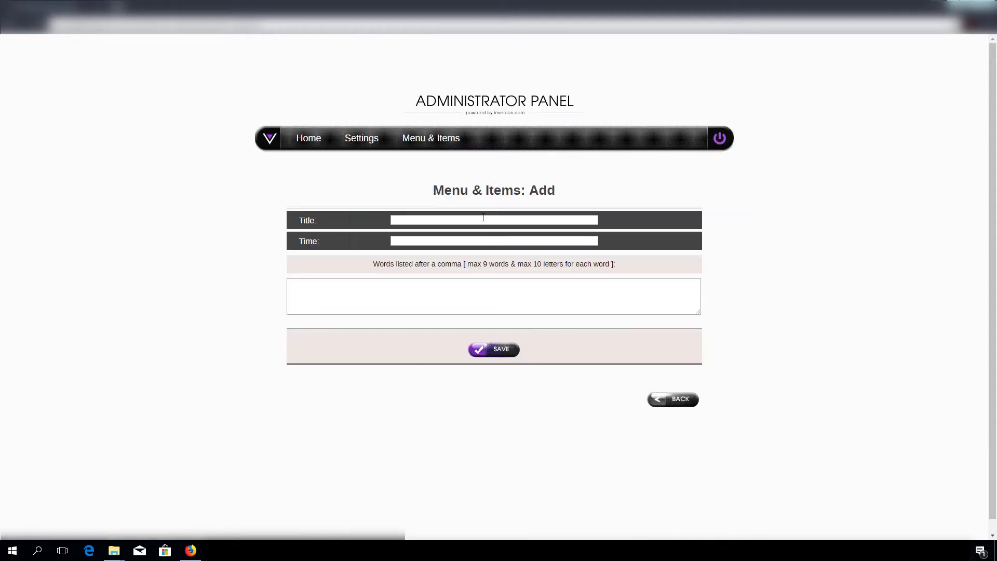
pyautogui.write('abc')
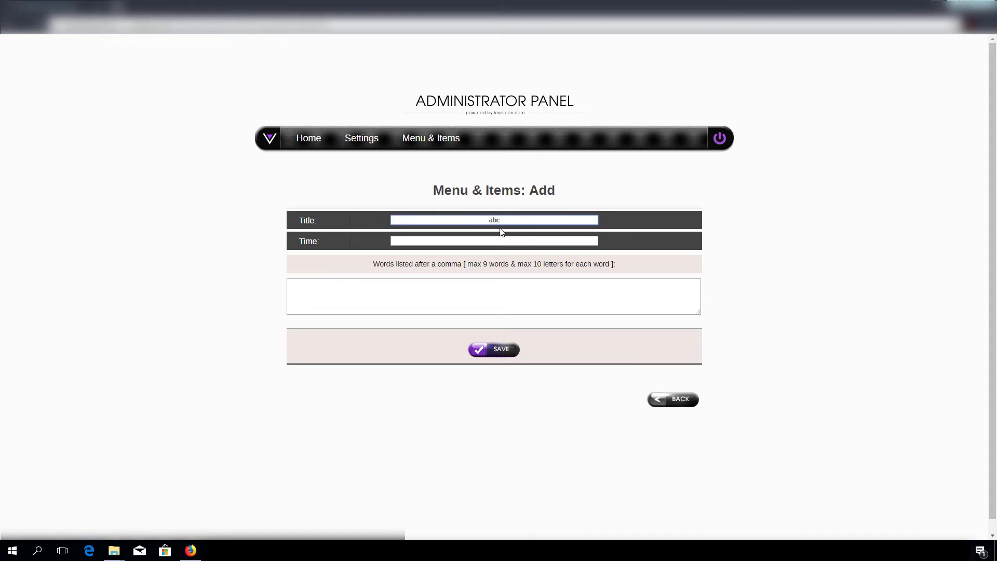
pyautogui.click(495, 241)
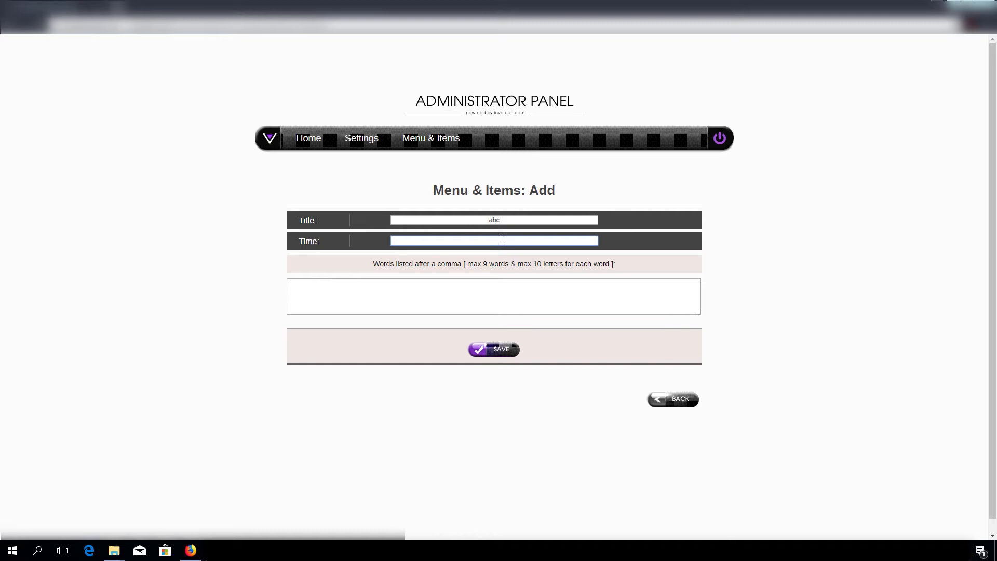
pyautogui.write('3')
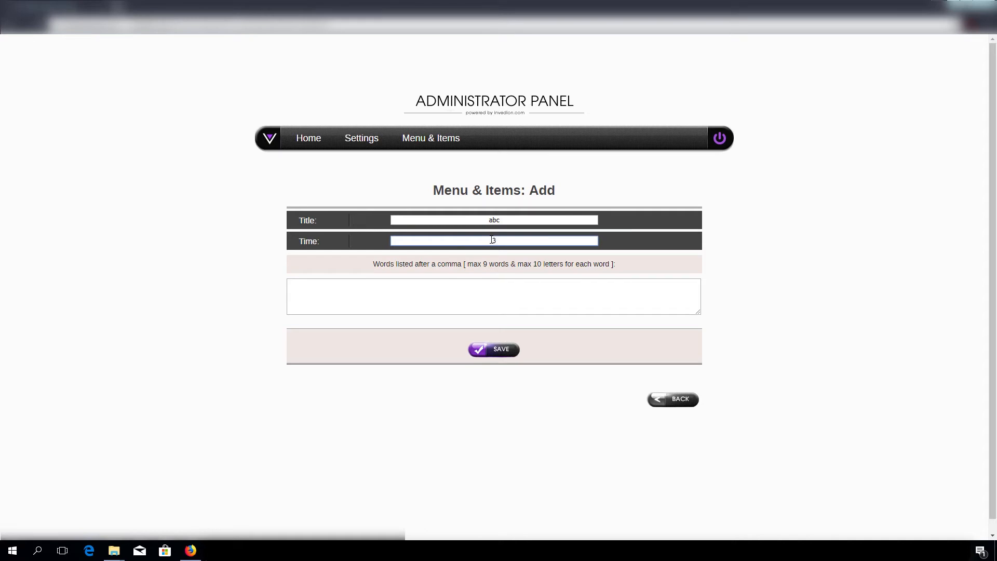
pyautogui.click(494, 290)
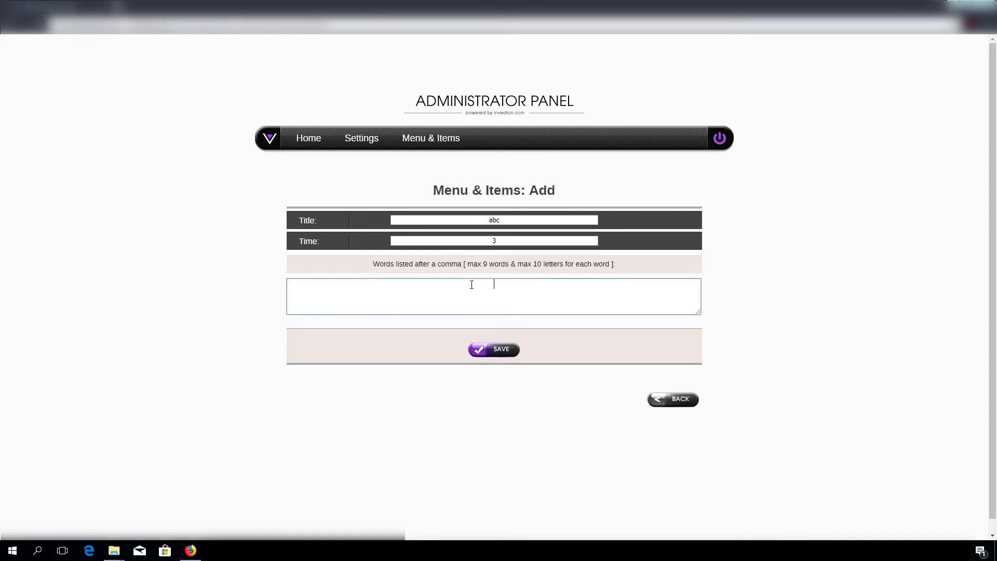
pyautogui.moveTo(392, 268)
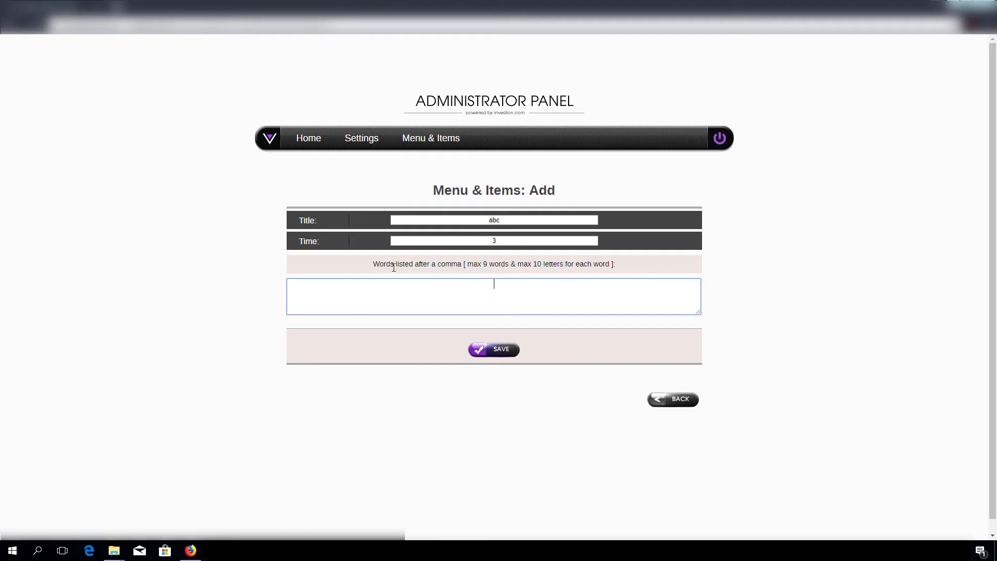
pyautogui.moveTo(485, 284)
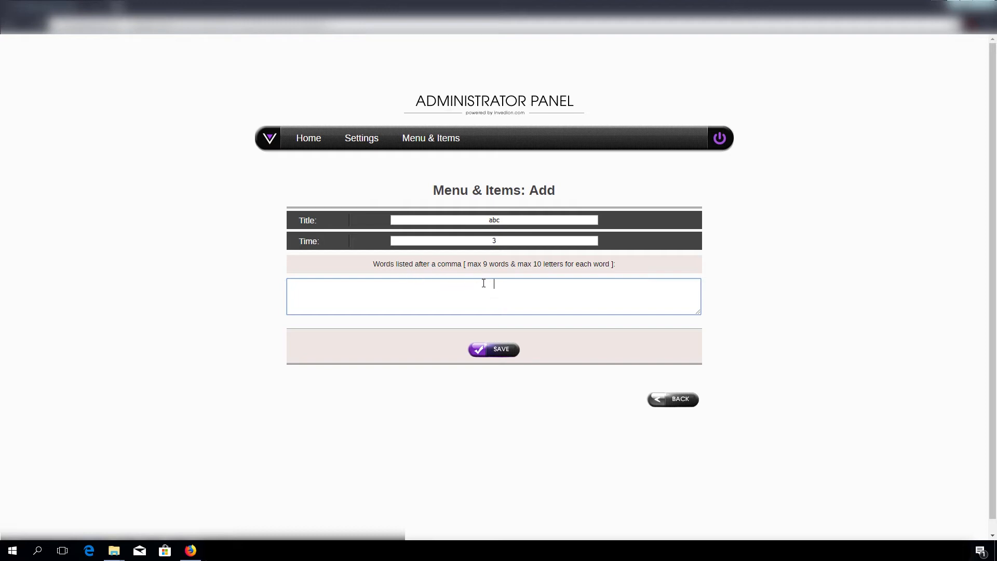
pyautogui.rightClick(473, 296)
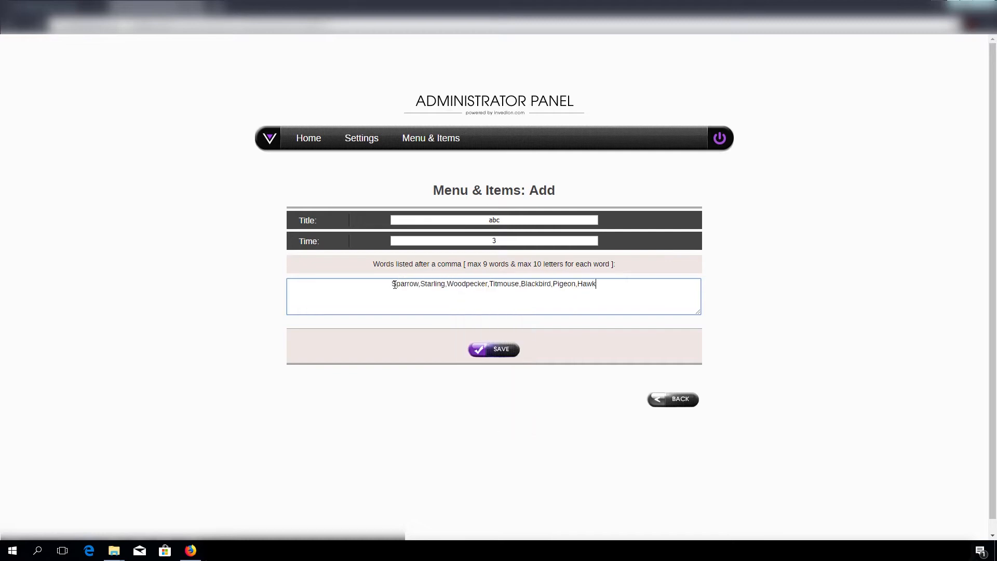
pyautogui.doubleClick(405, 283)
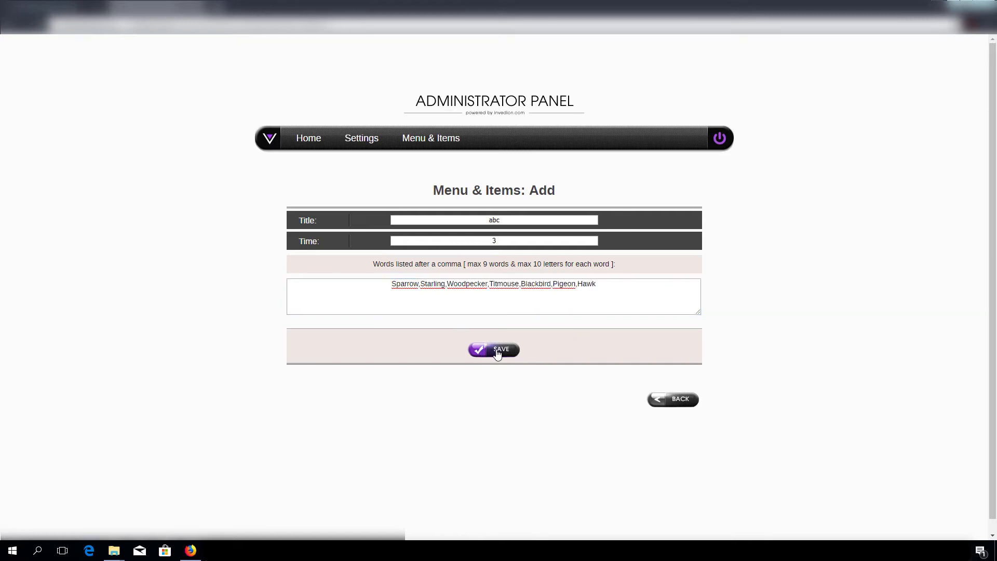
pyautogui.click(499, 350)
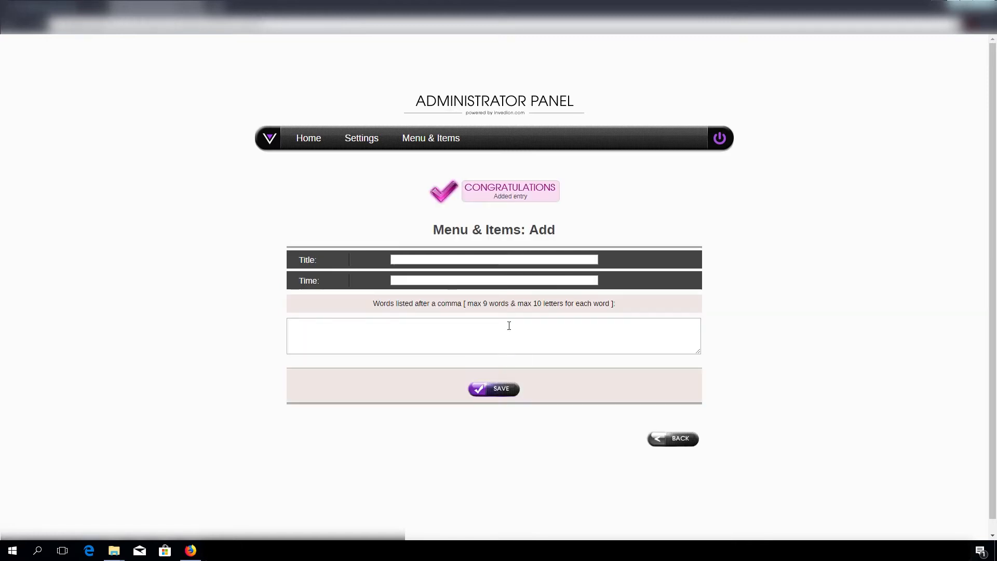
pyautogui.moveTo(682, 442)
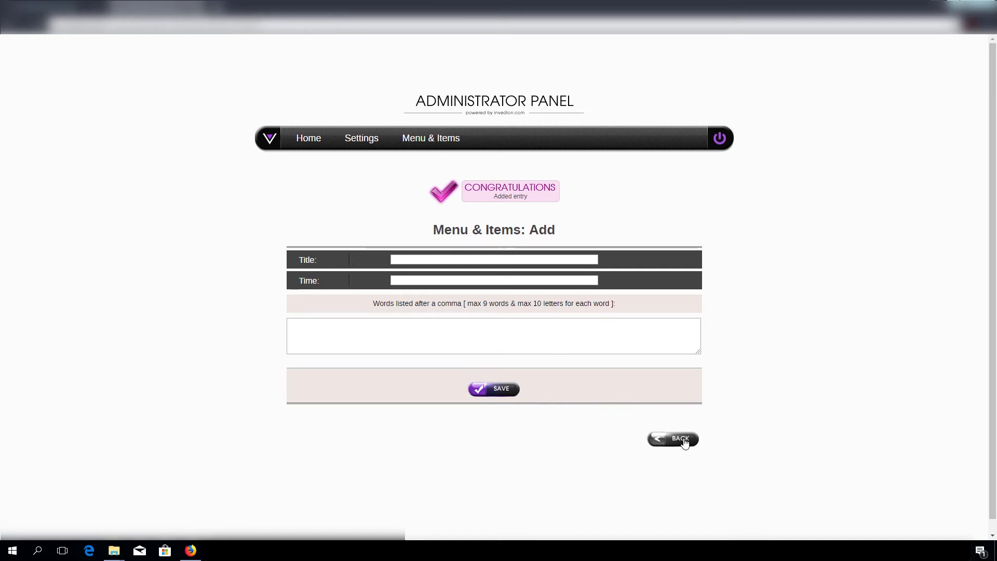
# Step: Go back to the Menu & Items list now headed by abc with time 3 and its seven bird words
pyautogui.click(681, 439)
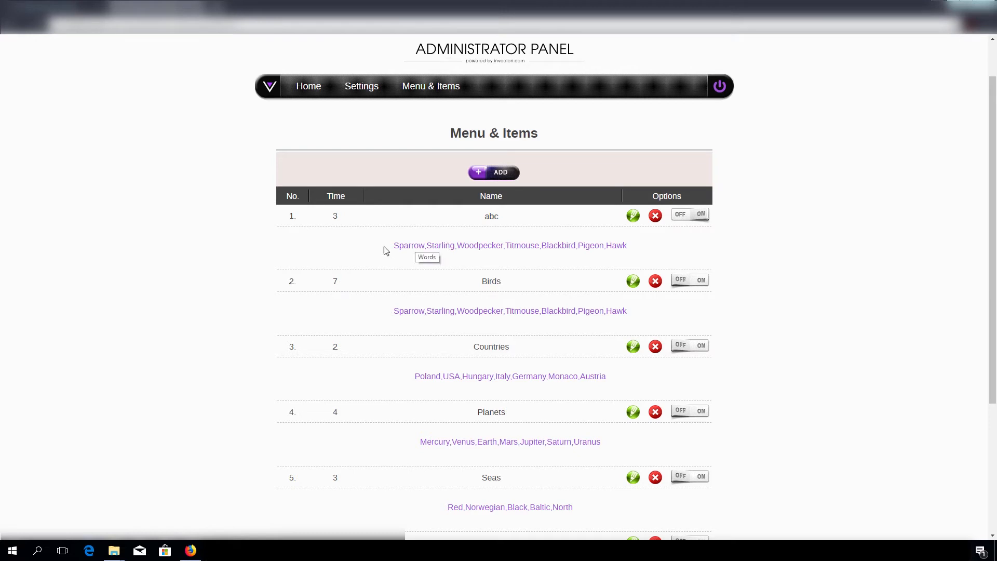
pyautogui.moveTo(493, 245)
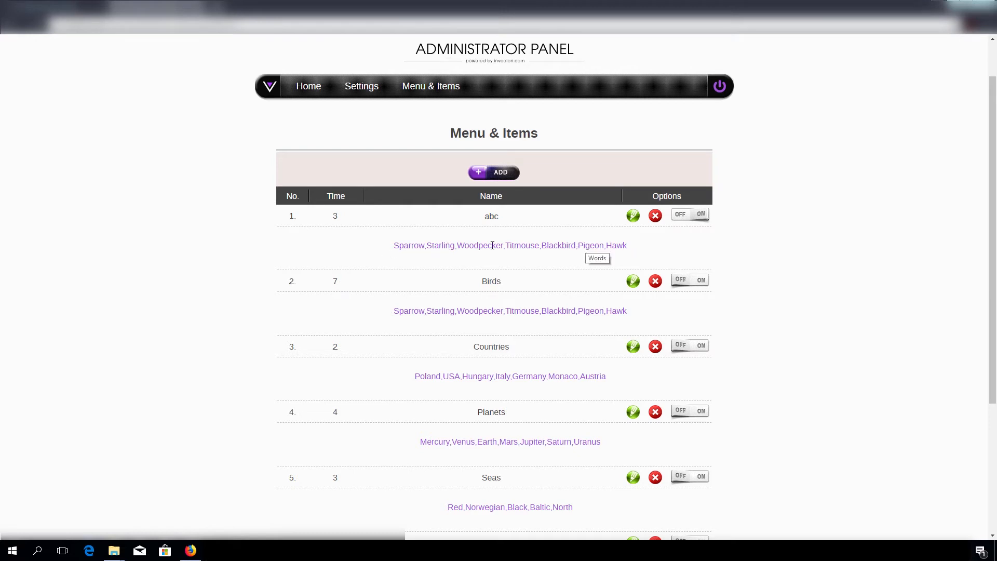
pyautogui.moveTo(461, 245)
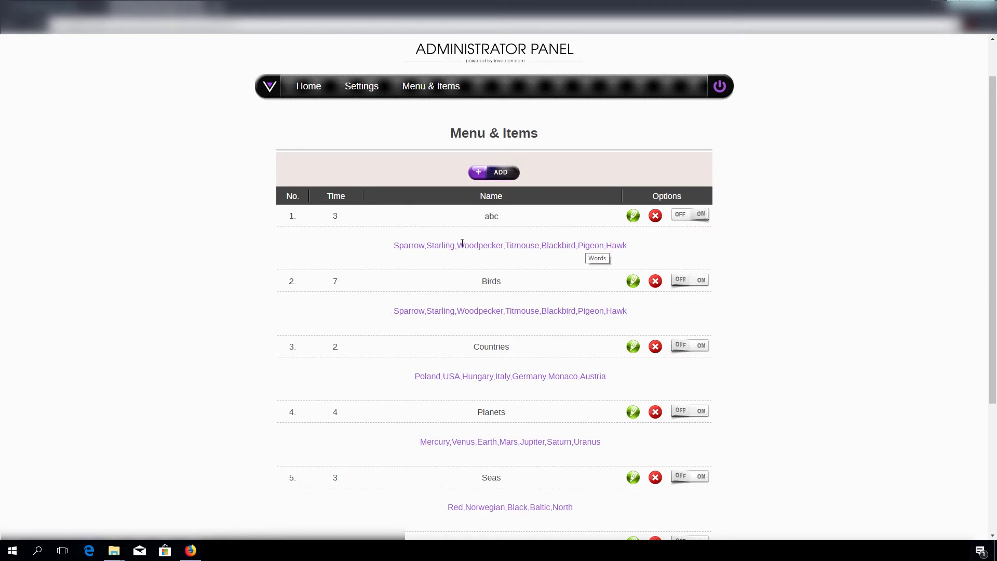
pyautogui.moveTo(440, 245)
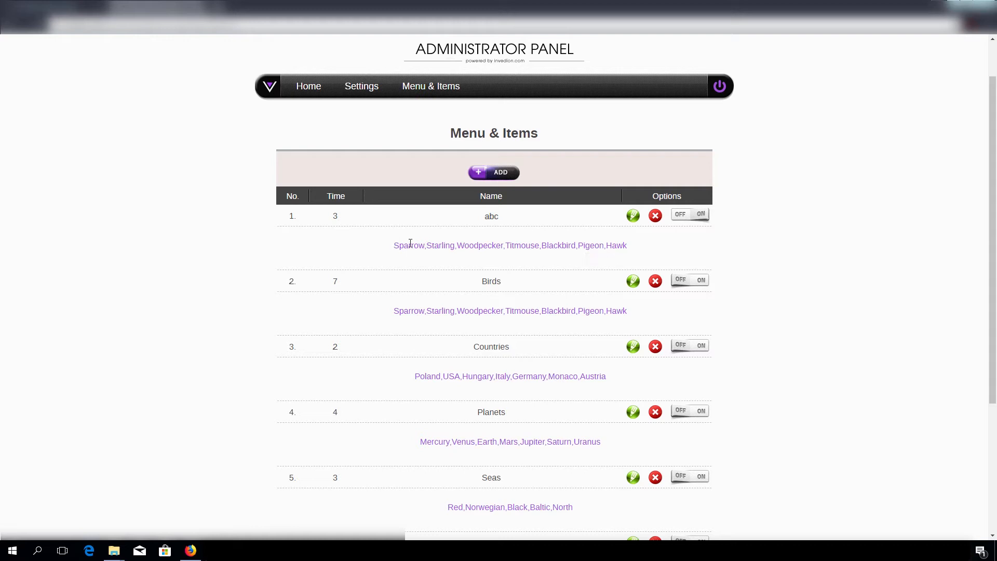
pyautogui.moveTo(642, 247)
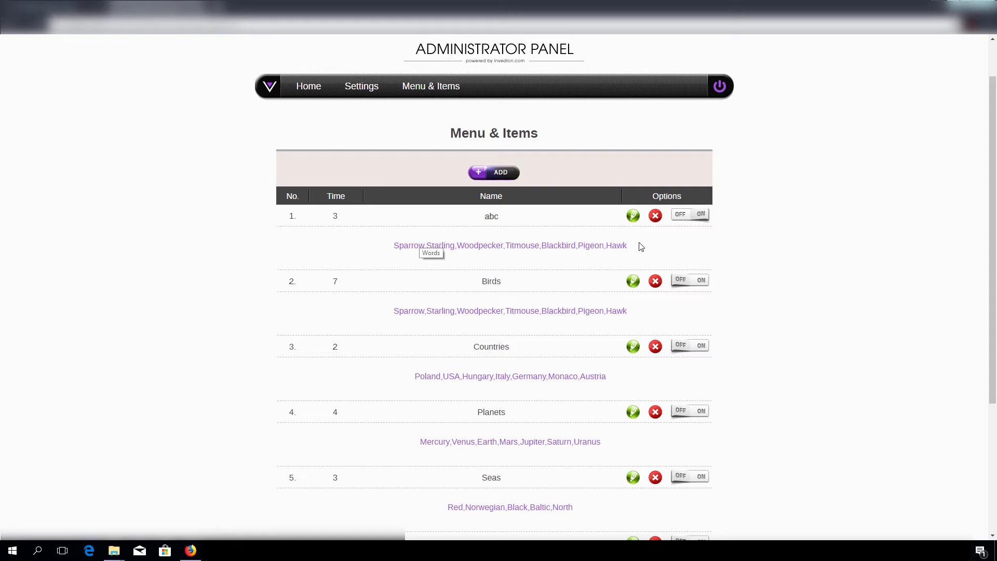
pyautogui.moveTo(702, 218)
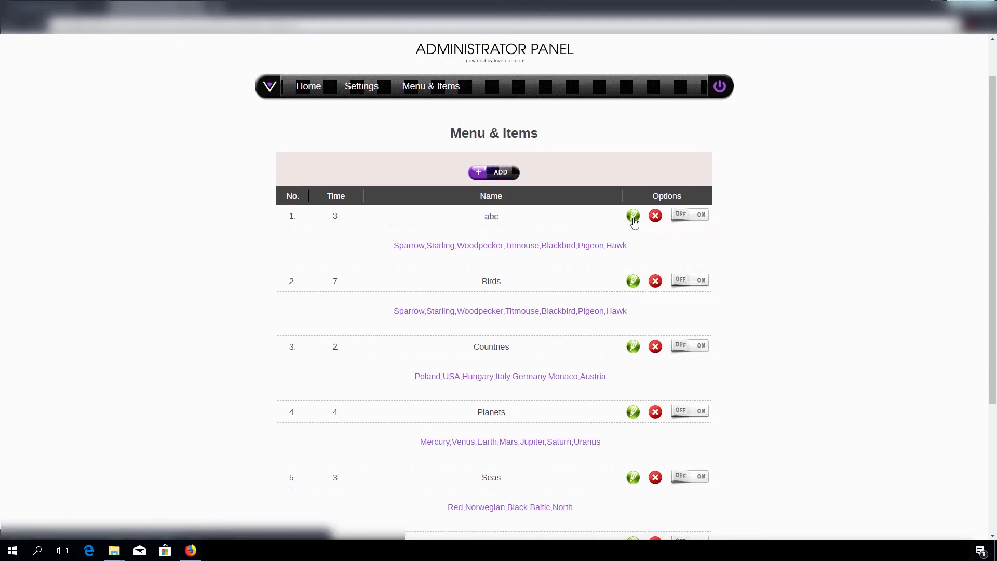
# Step: Check the abc category's edit form, then delete abc so the list starts with Birds
pyautogui.click(634, 216)
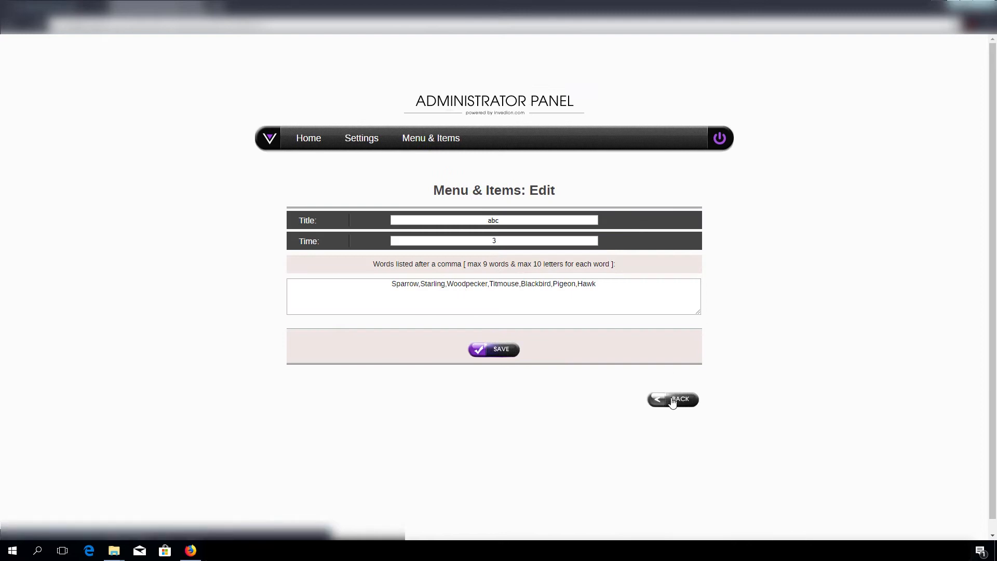
pyautogui.click(673, 400)
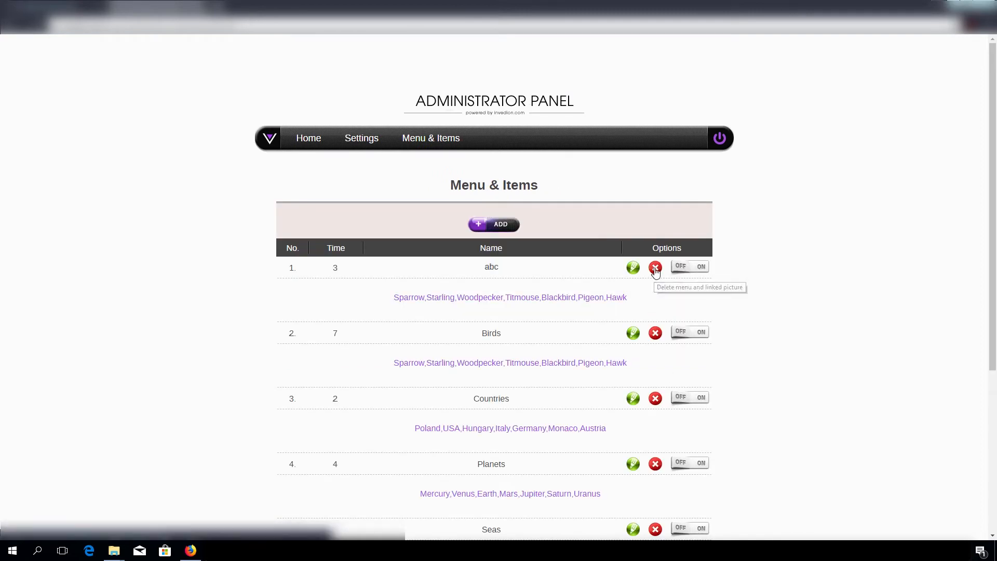
pyautogui.click(655, 268)
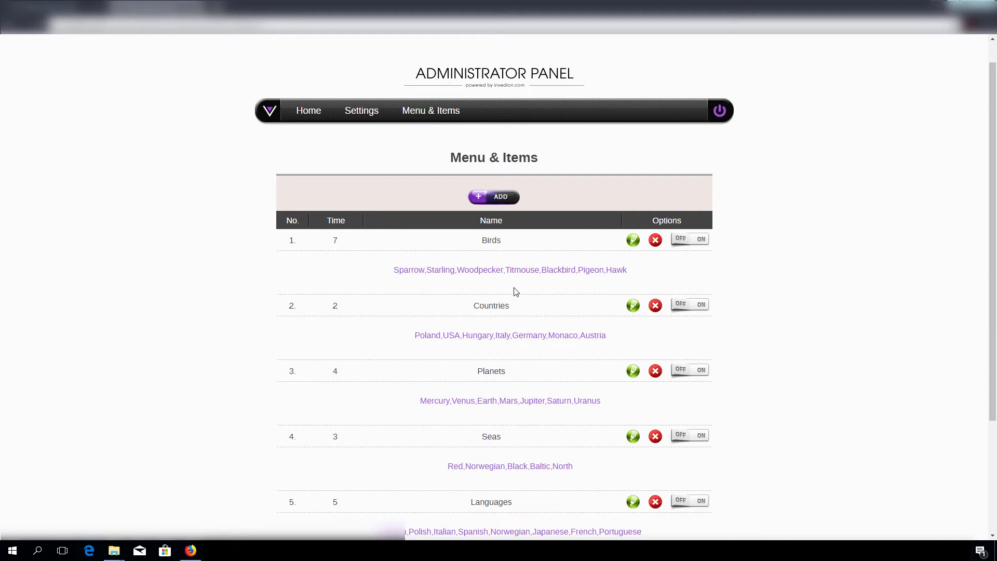
pyautogui.moveTo(506, 260)
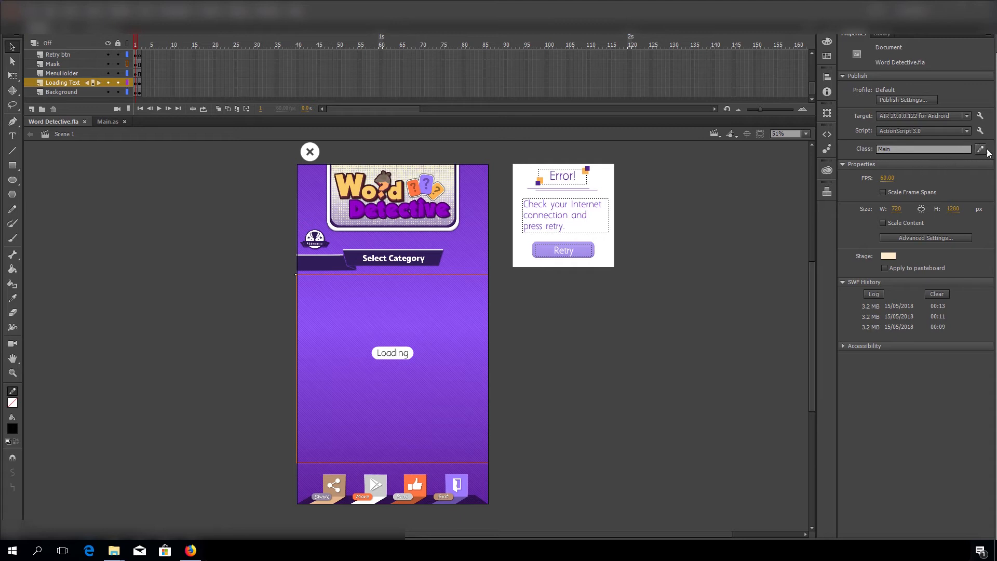
# Step: Edit the Main document class in Animate and pick out bannerID, fullID and the rateApp <app id> placeholder
pyautogui.click(981, 149)
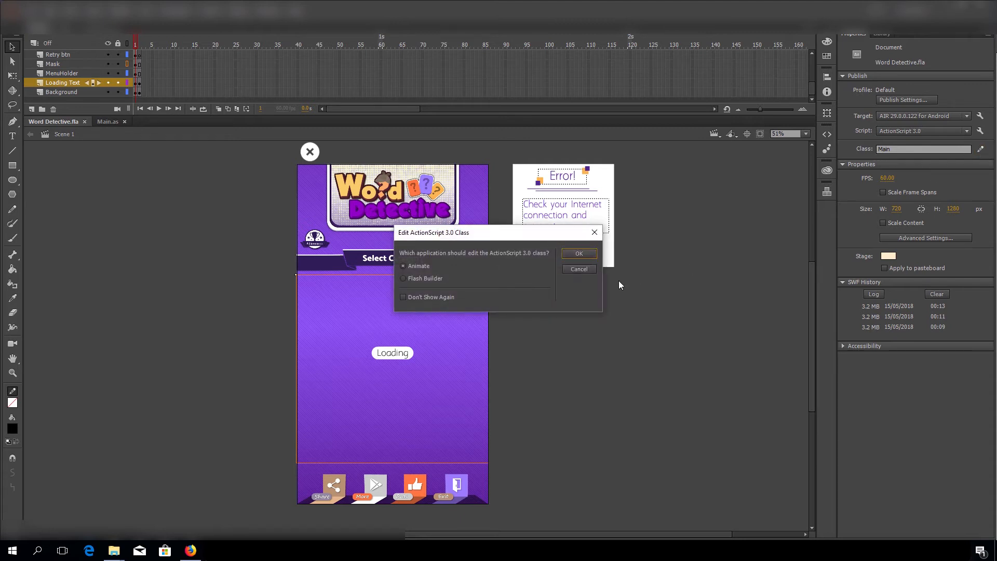
pyautogui.click(580, 254)
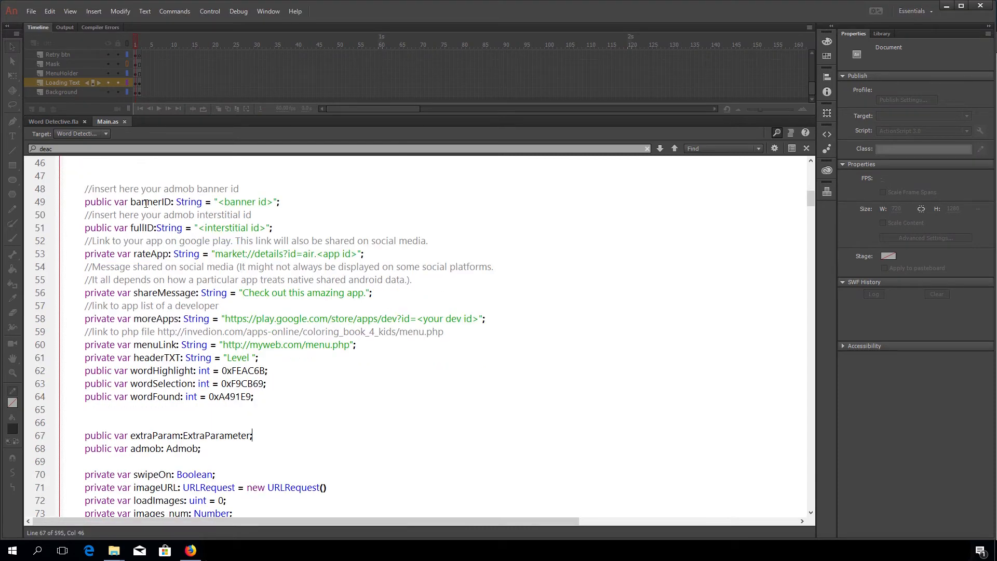
pyautogui.doubleClick(150, 201)
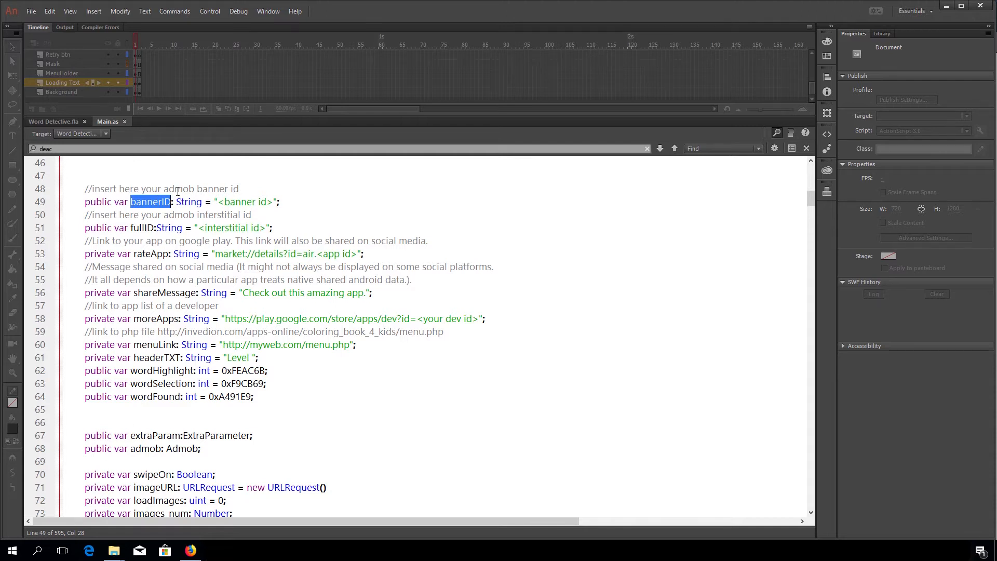
pyautogui.moveTo(228, 227)
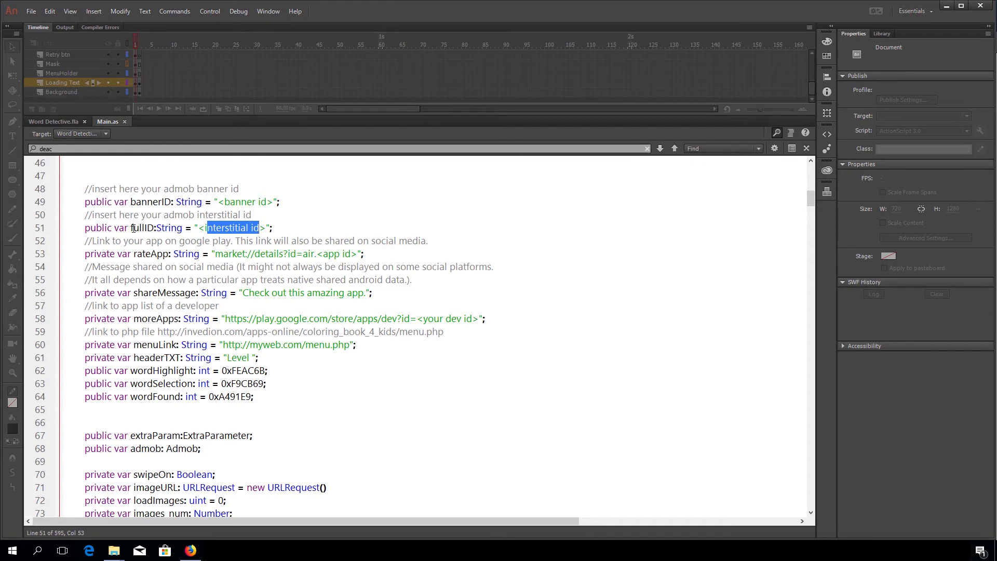
pyautogui.doubleClick(138, 228)
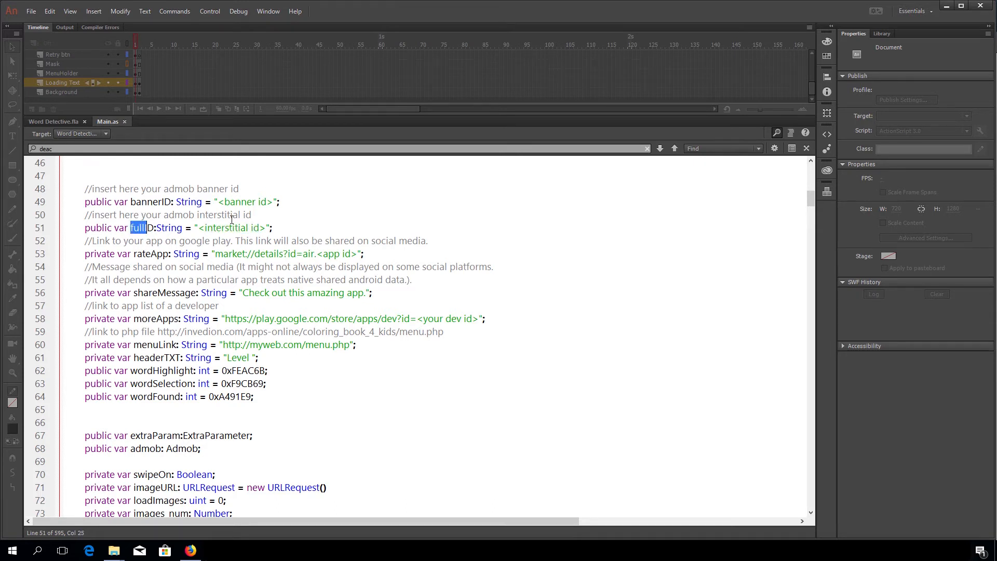
pyautogui.scroll(-3)
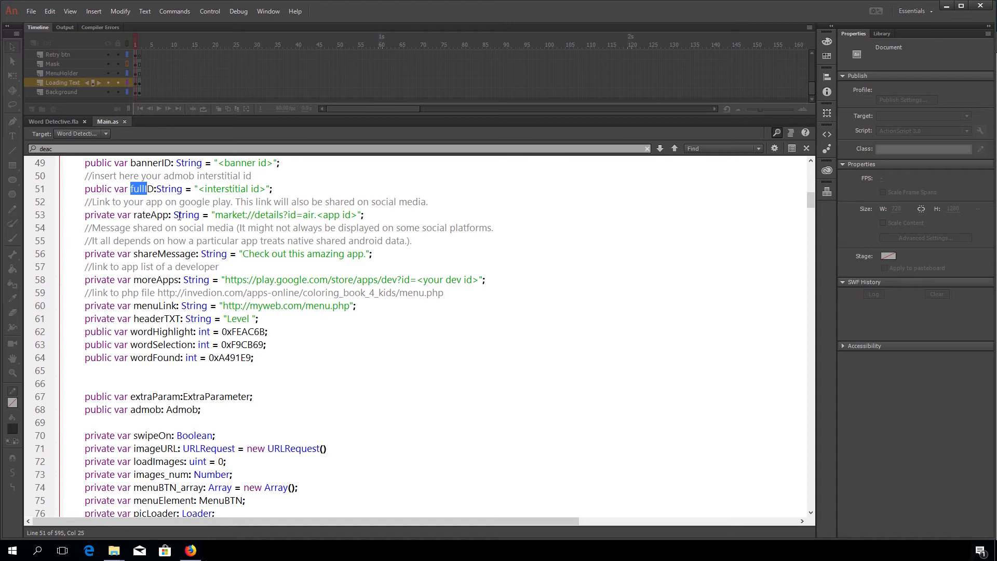
pyautogui.moveTo(233, 212)
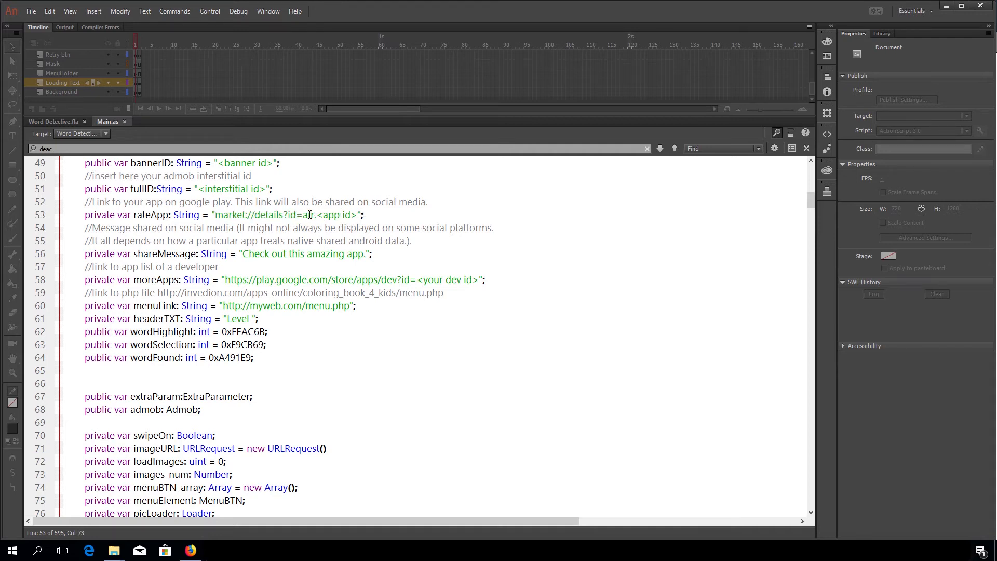
pyautogui.doubleClick(339, 214)
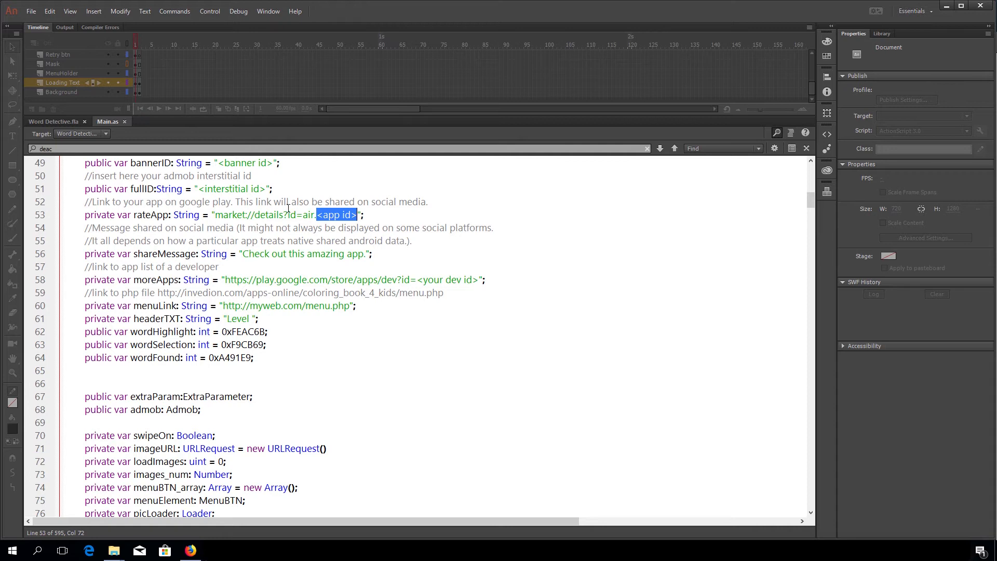
# Step: Copy air.com.invedion.worddetective from Publish Settings and paste it over the rateApp <app id> placeholder
pyautogui.click(50, 121)
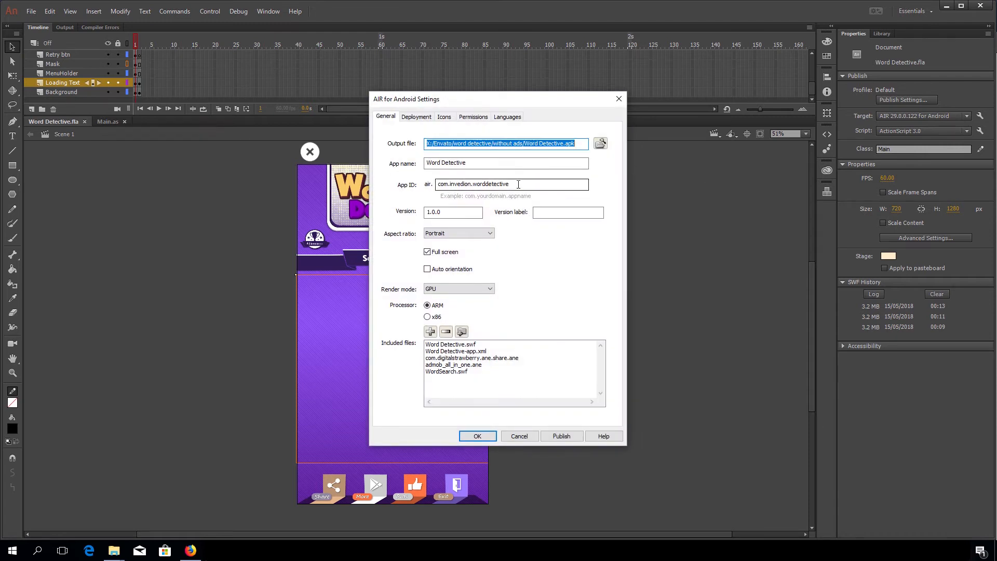
pyautogui.rightClick(474, 183)
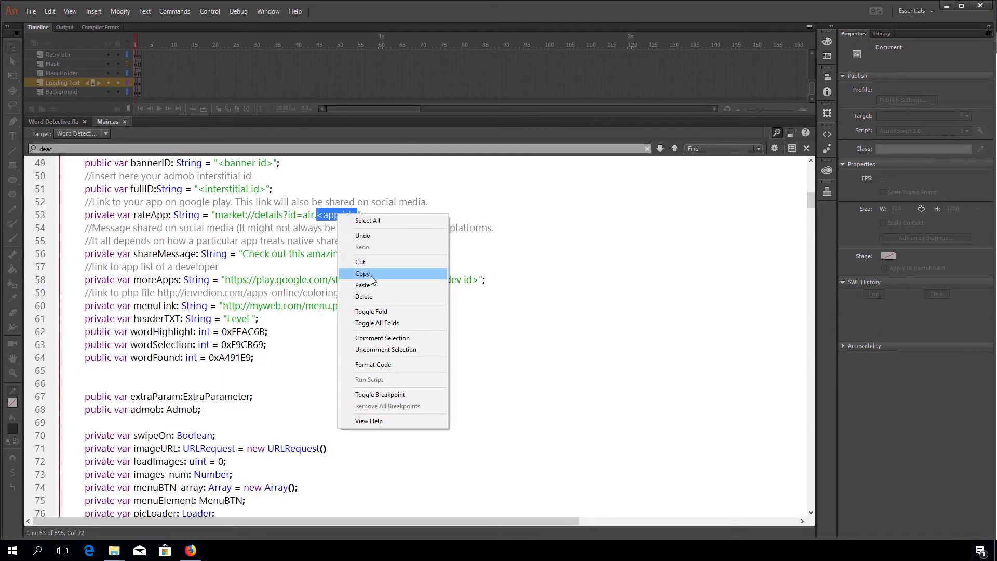
pyautogui.click(362, 284)
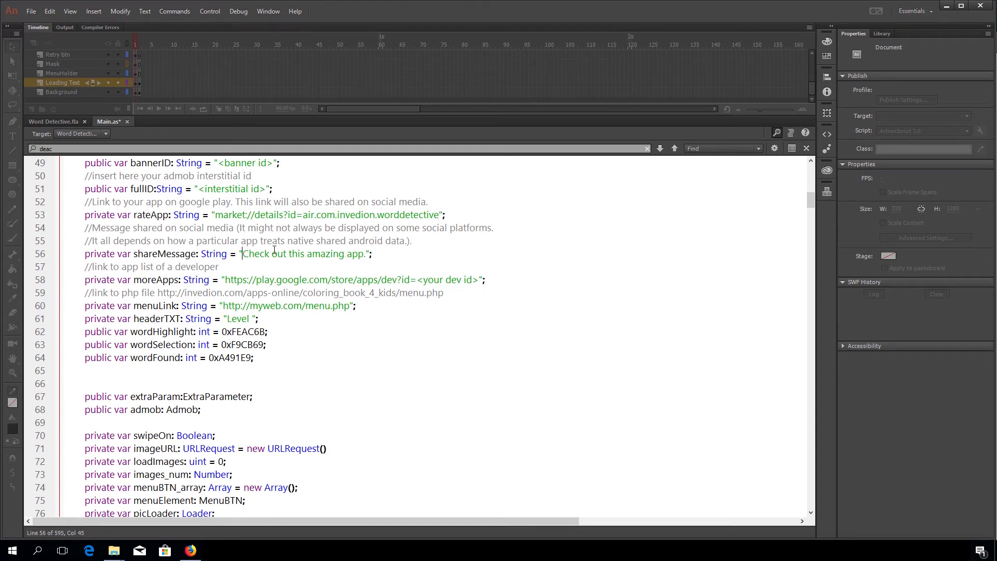
pyautogui.moveTo(243, 253); pyautogui.dragTo(365, 254)
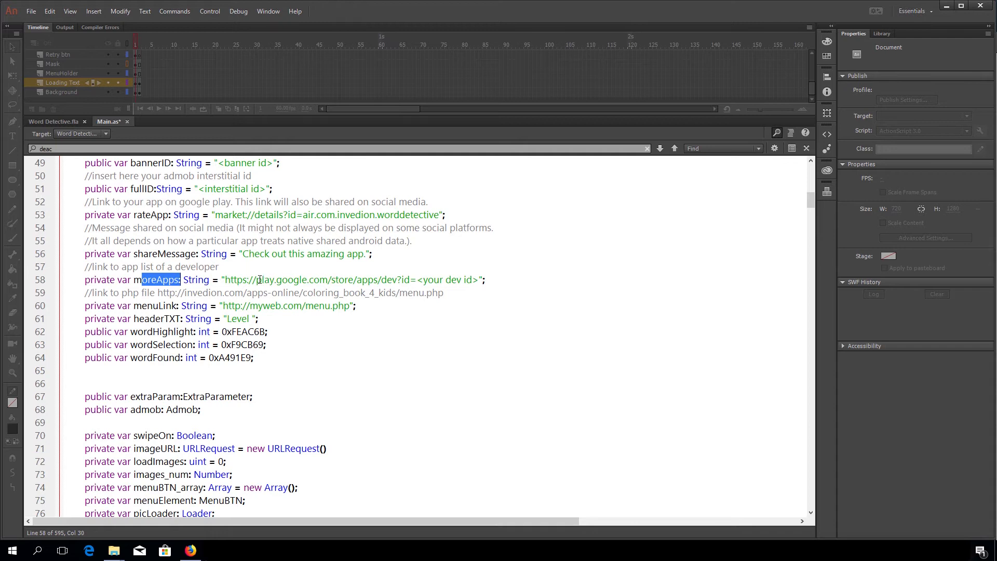
pyautogui.click(478, 280)
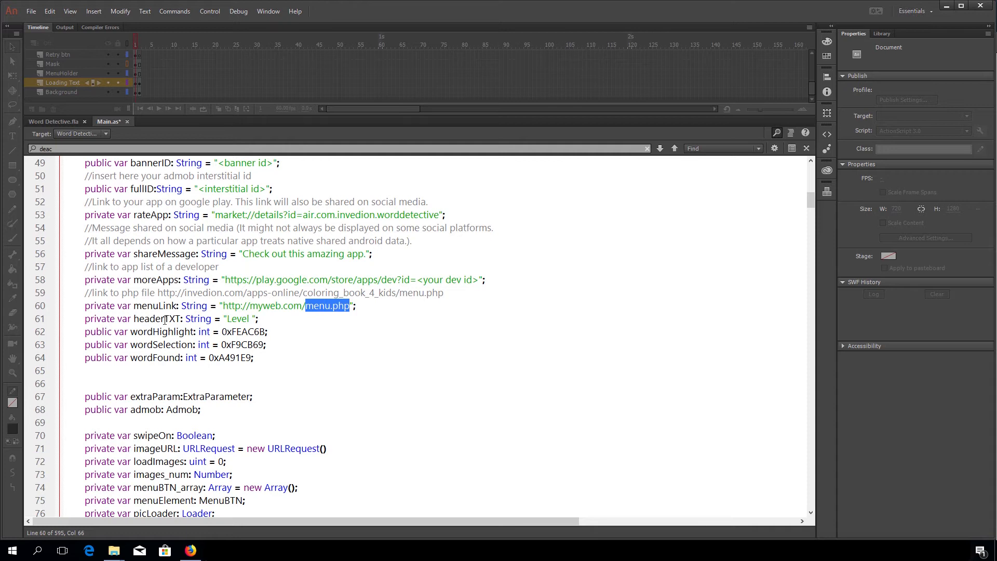
pyautogui.click(250, 319)
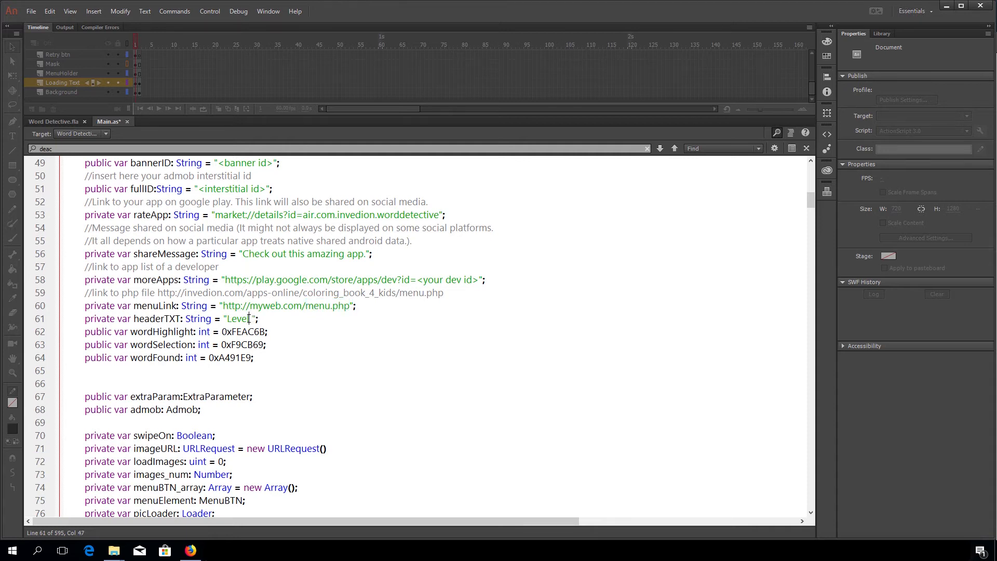
pyautogui.doubleClick(236, 319)
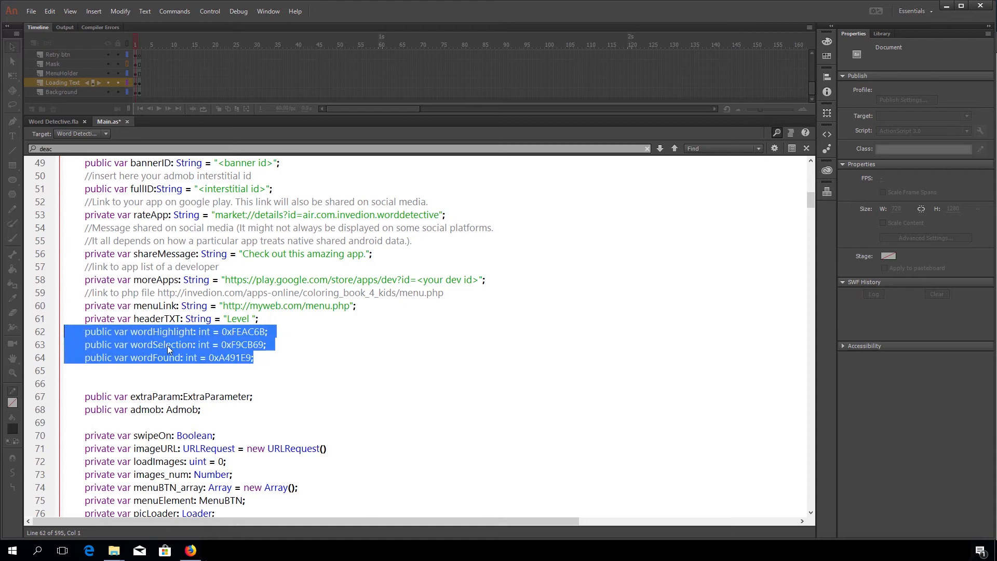
pyautogui.click(258, 357)
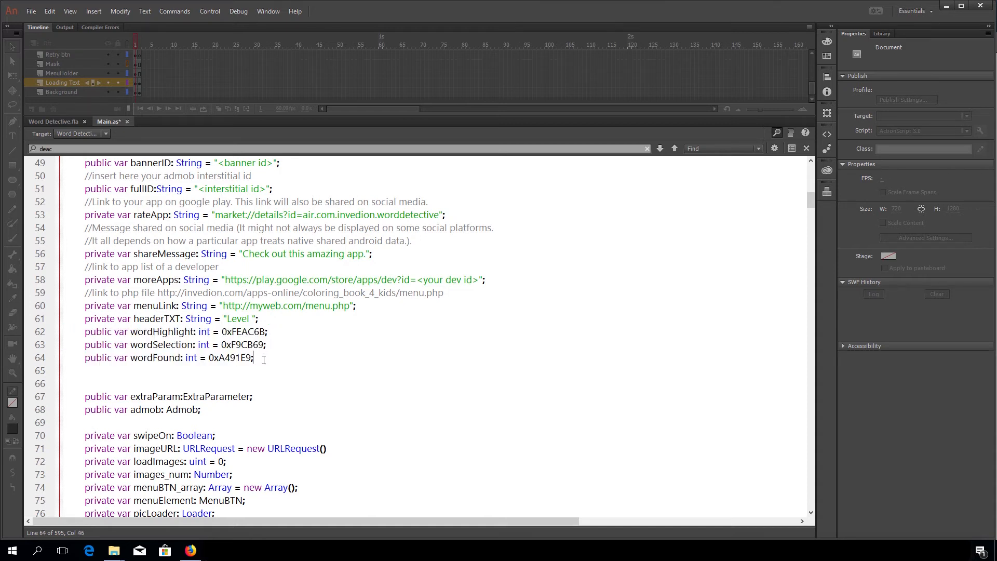